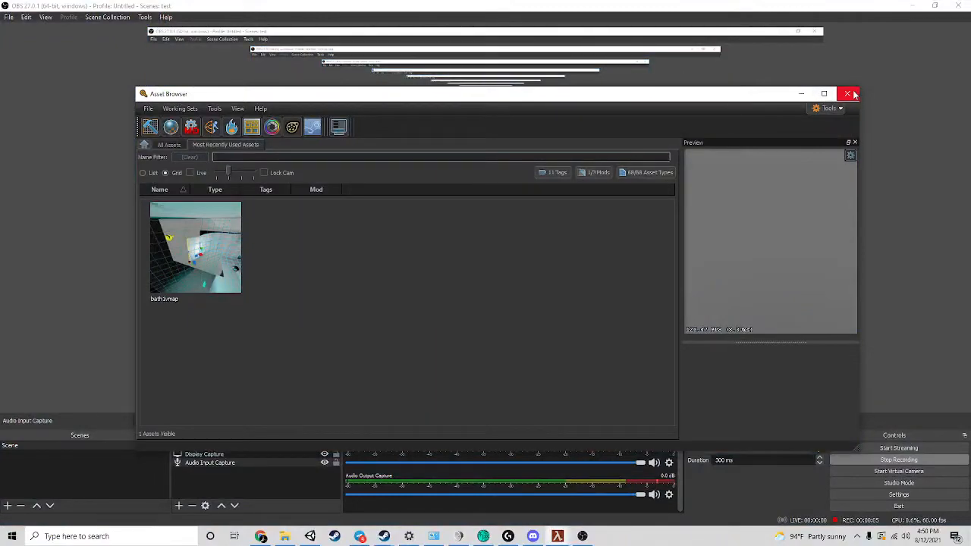
# Close the Asset Browser to reveal the bath example map with the tiled circular room
pyautogui.click(846, 94)
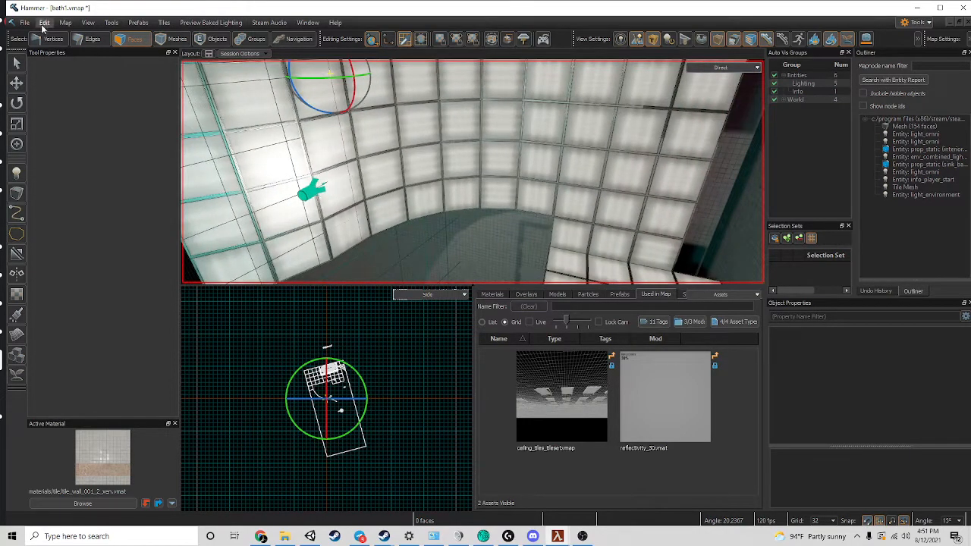
# Switch to the new untitled map and choose a smaller grid size for the box
pyautogui.click(44, 23)
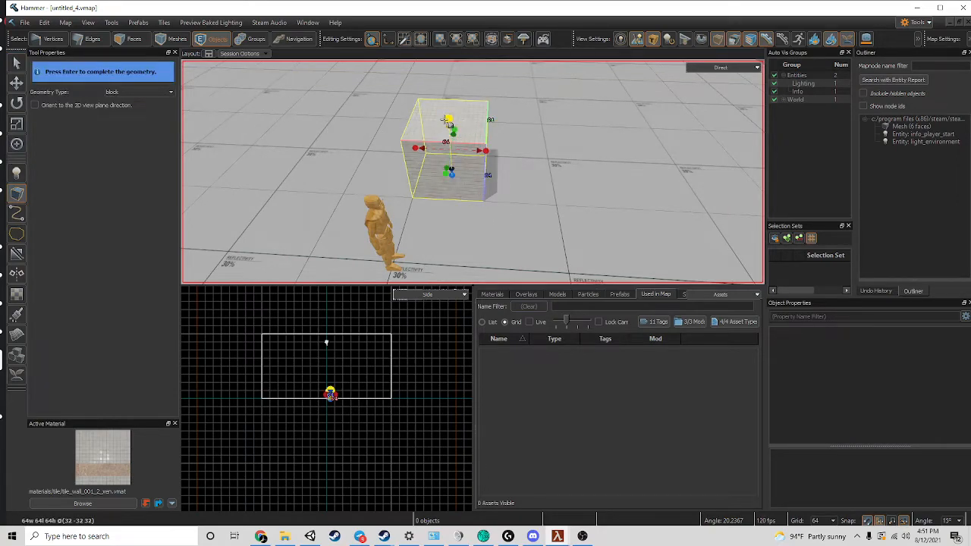
pyautogui.click(832, 521)
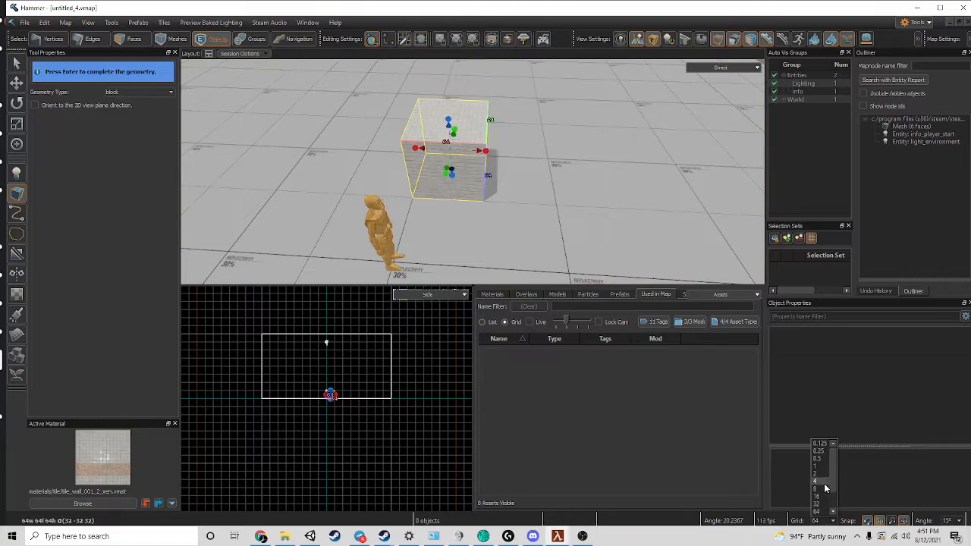
pyautogui.click(816, 503)
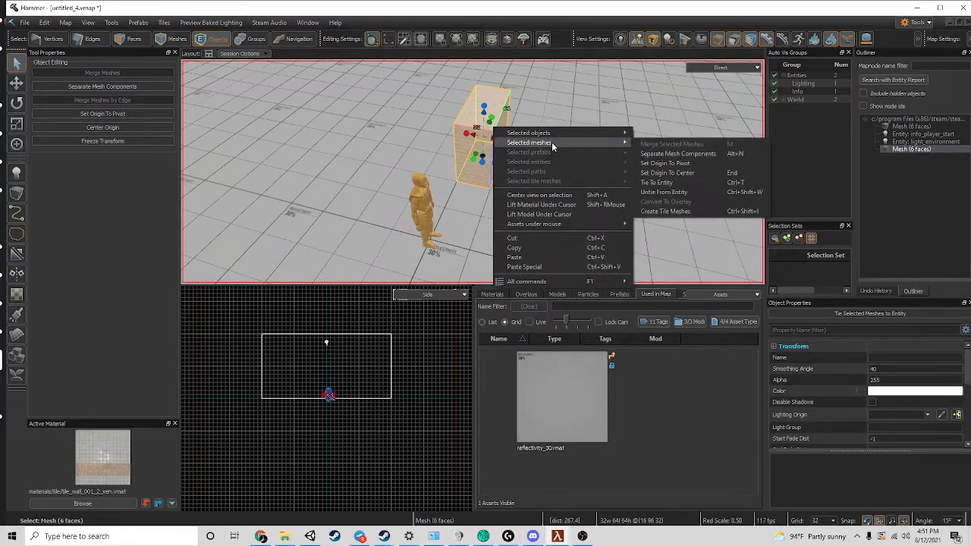
pyautogui.moveTo(665, 191)
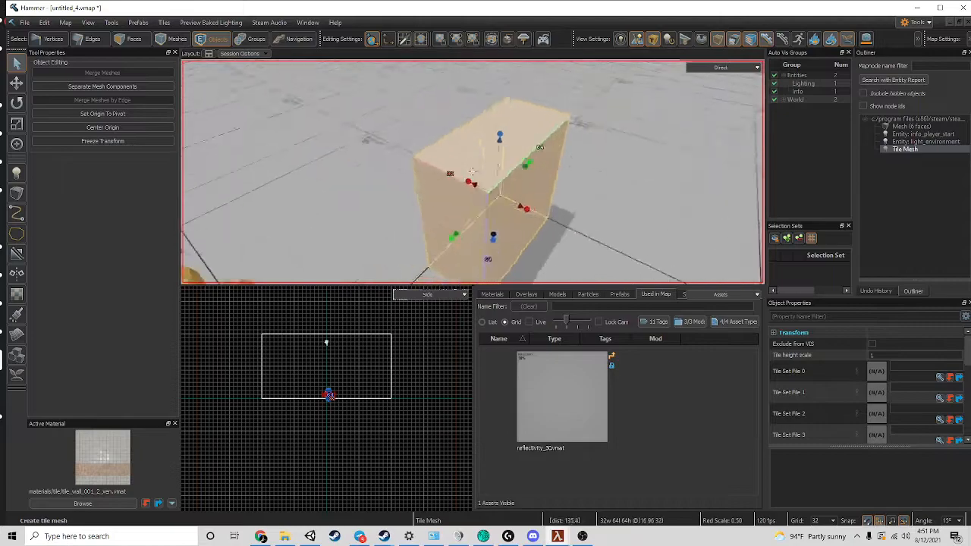
# Switch to Faces mode to delete the box's unwanted faces down to one panel
pyautogui.click(134, 39)
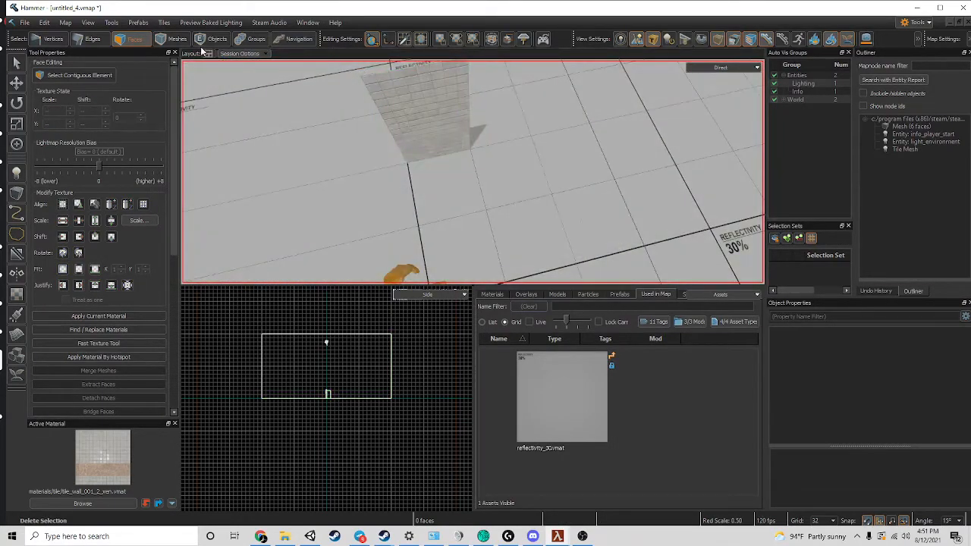
# Search the Asset Browser for 'wal' to find the hotel mansion tileset
pyautogui.click(176, 40)
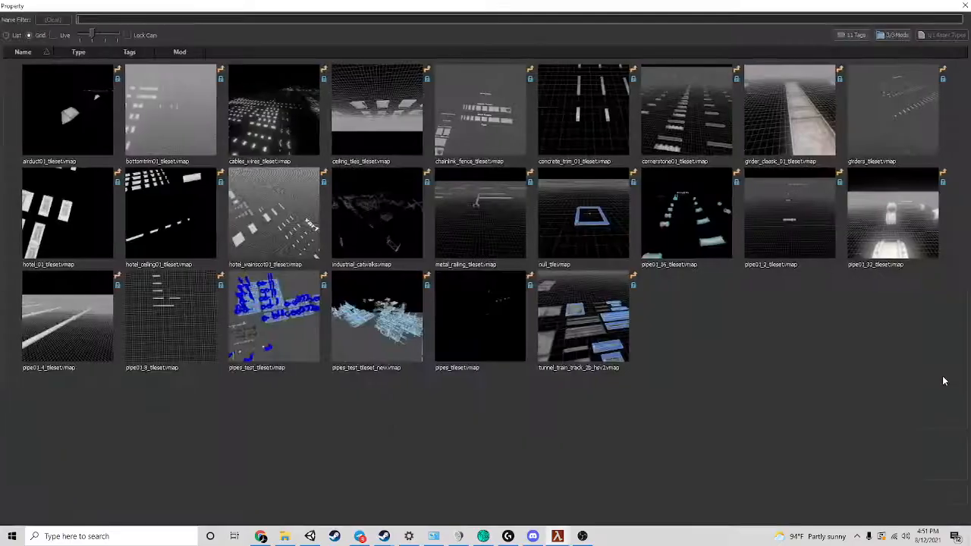
pyautogui.write('wal')
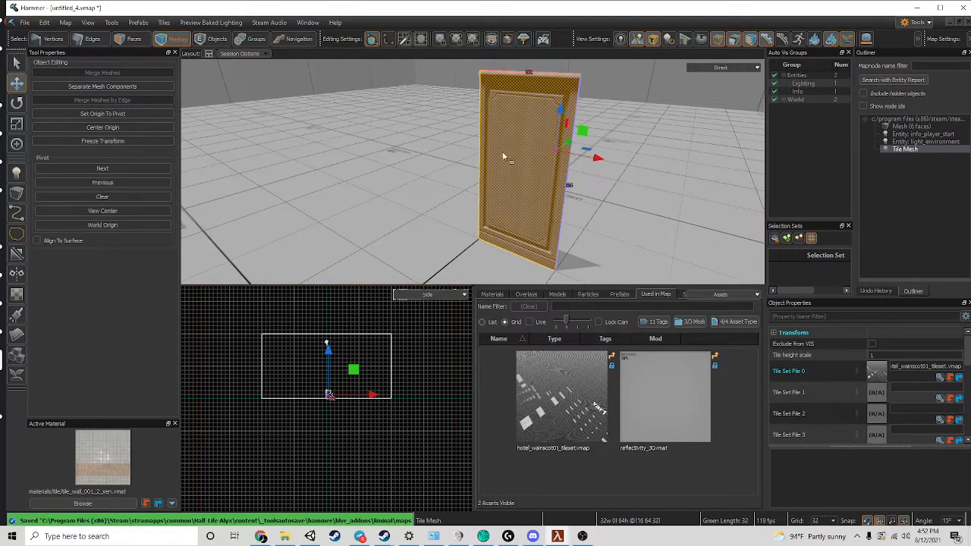
# Clear the Tile Set File 0 slot and select the panel's edge in Edge mode
pyautogui.rightClick(504, 156)
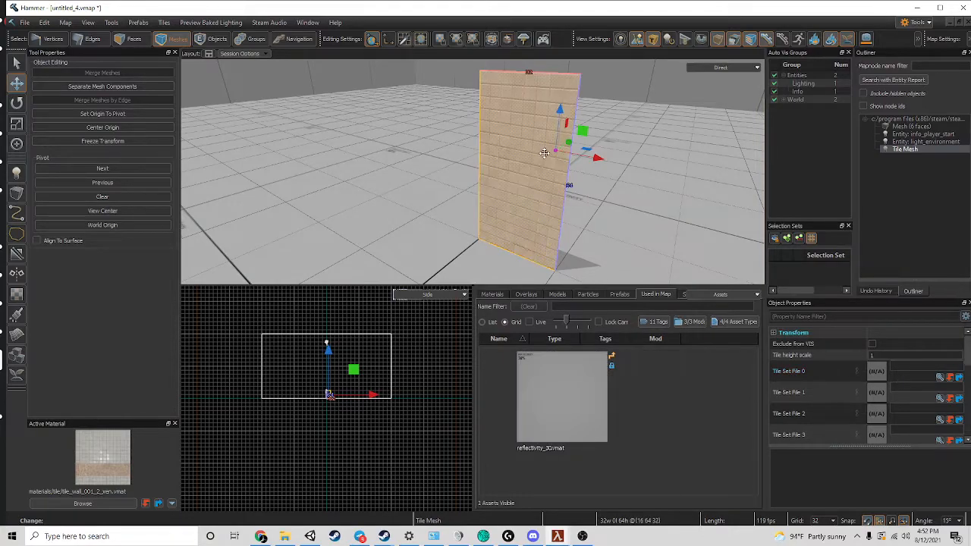
pyautogui.click(89, 39)
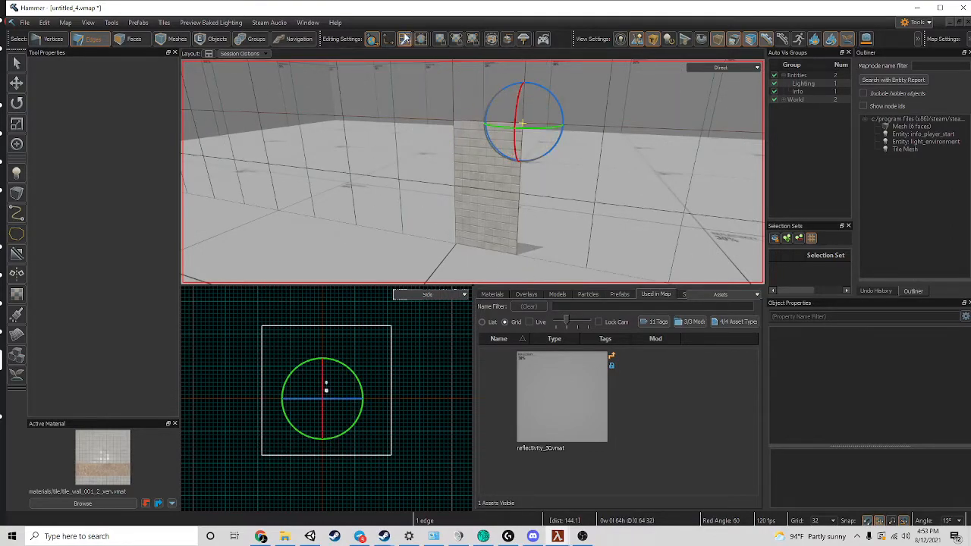
pyautogui.moveTo(404, 40)
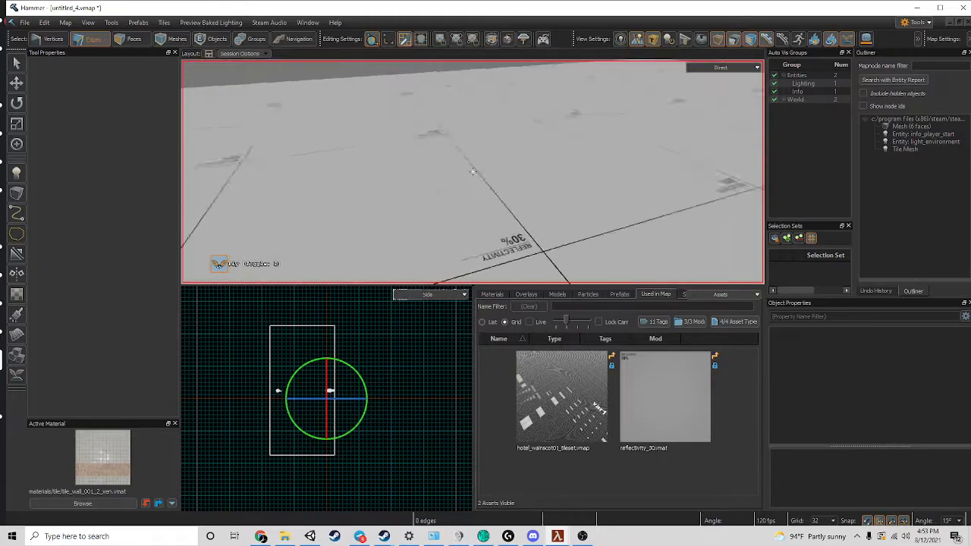
# Select the panel's side edge to Shift-drag out a second wall section
pyautogui.click(88, 39)
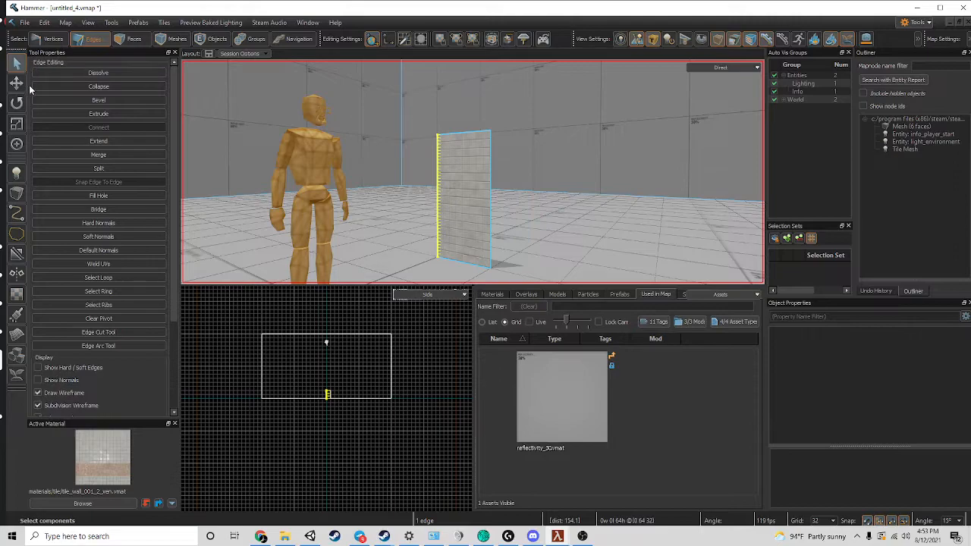
pyautogui.click(17, 103)
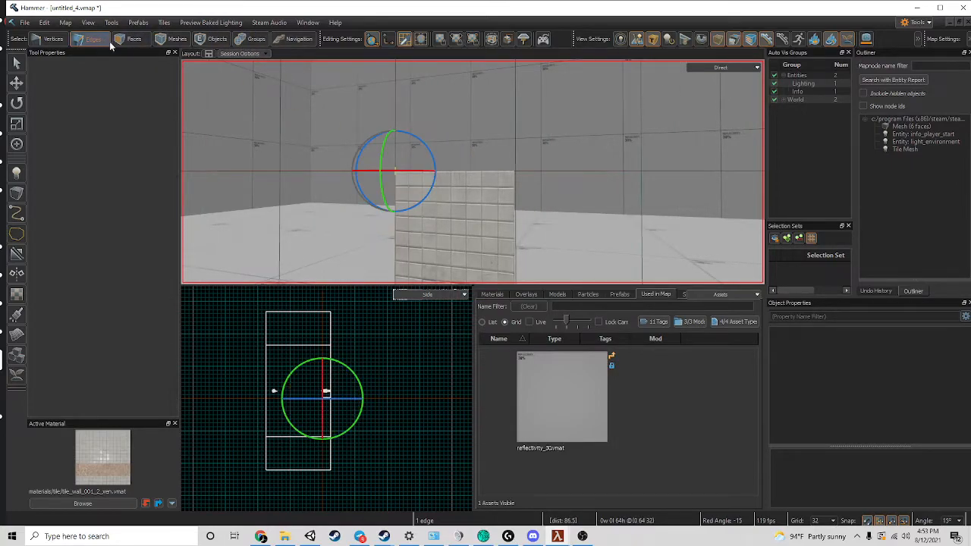
pyautogui.click(94, 40)
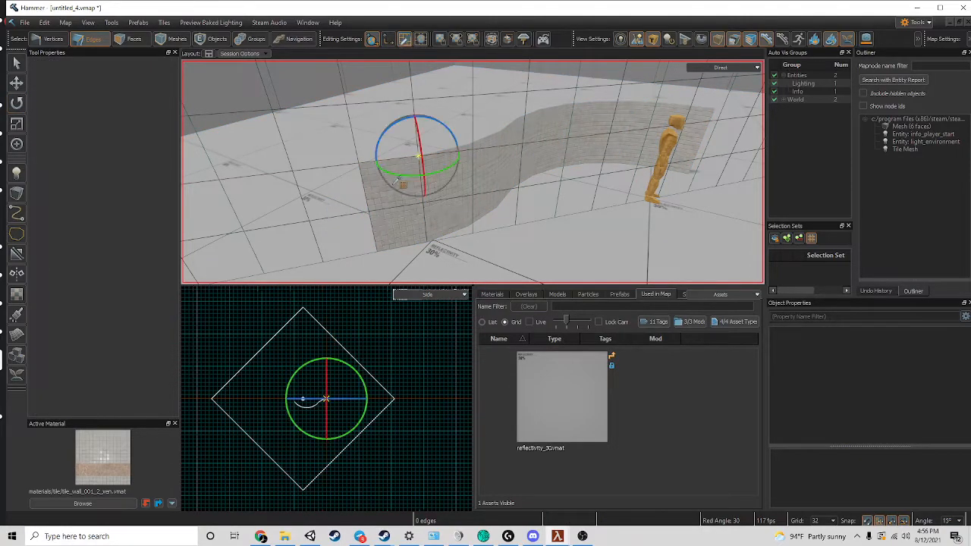
# Return to edge editing and extrude the wall's end edge to continue the curve
pyautogui.click(404, 40)
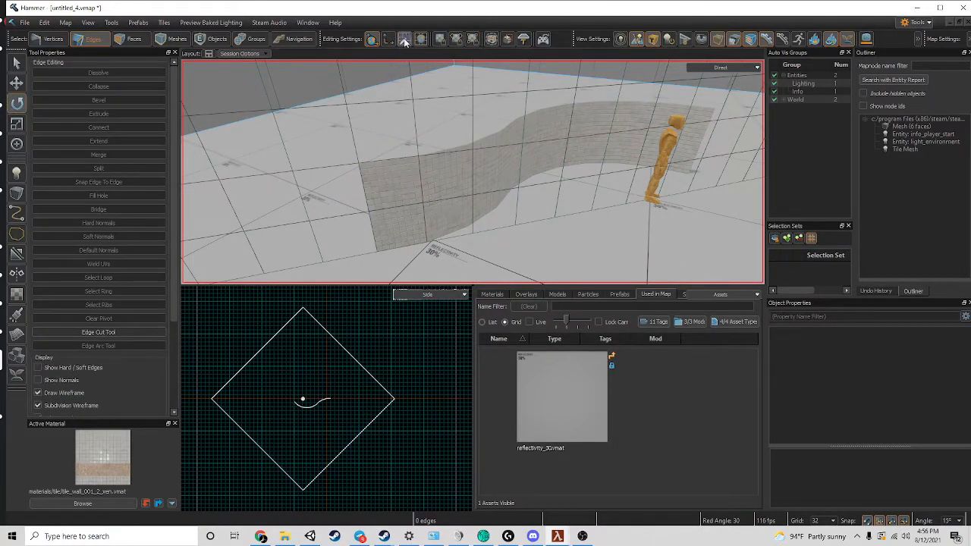
pyautogui.click(403, 39)
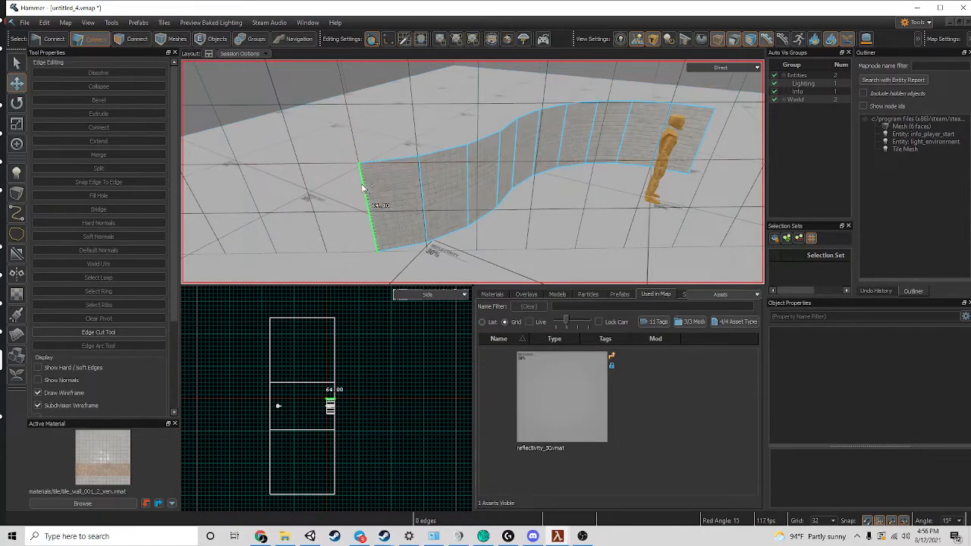
pyautogui.click(97, 112)
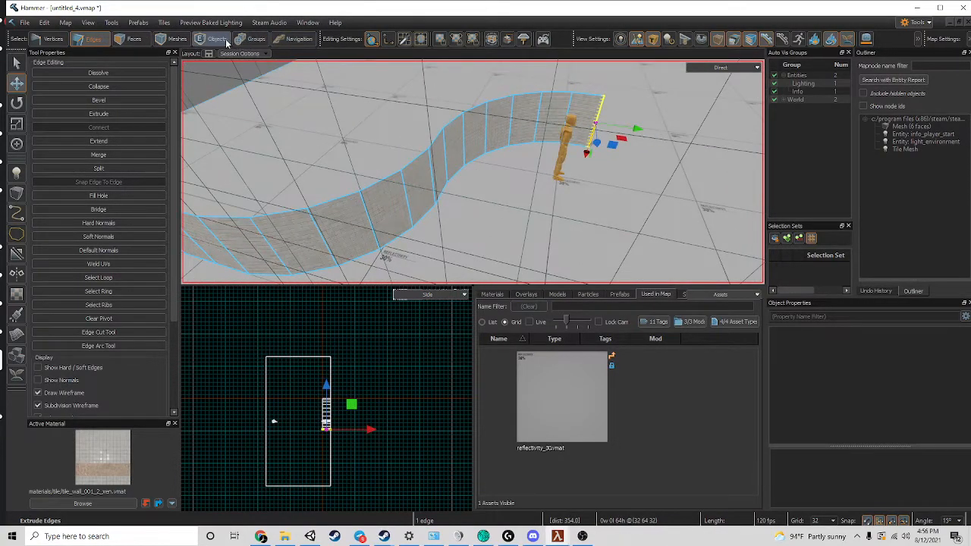
# Select the whole wall mesh and convert its faces into tiles
pyautogui.click(216, 39)
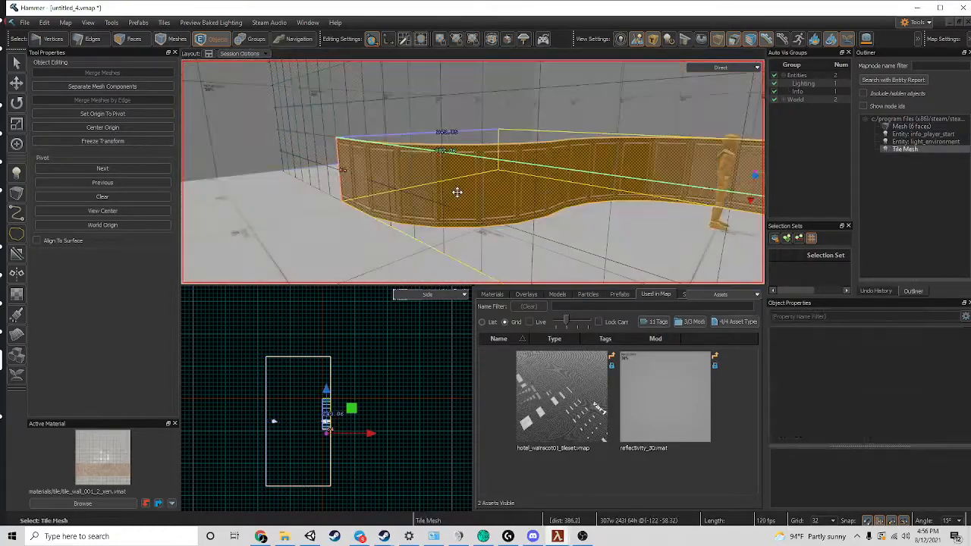
pyautogui.rightClick(458, 192)
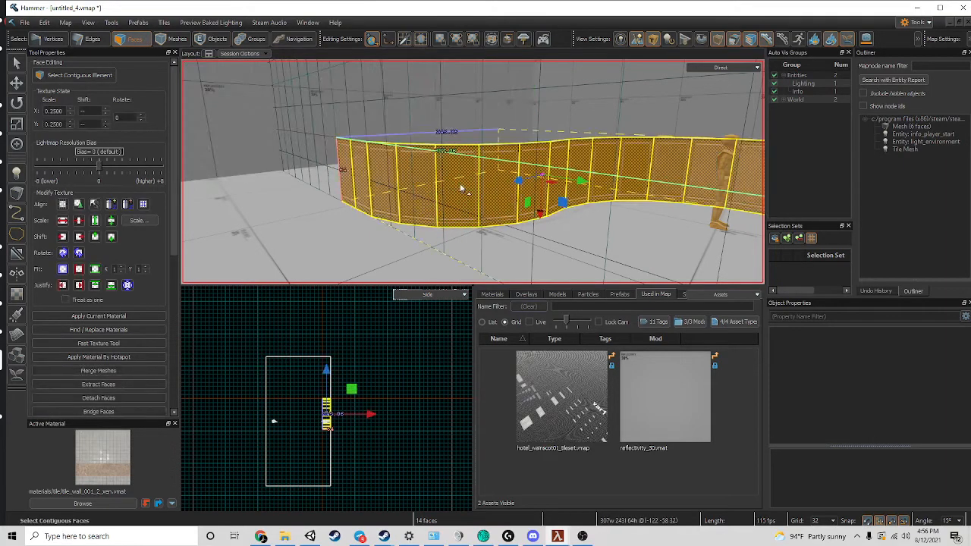
pyautogui.rightClick(515, 182)
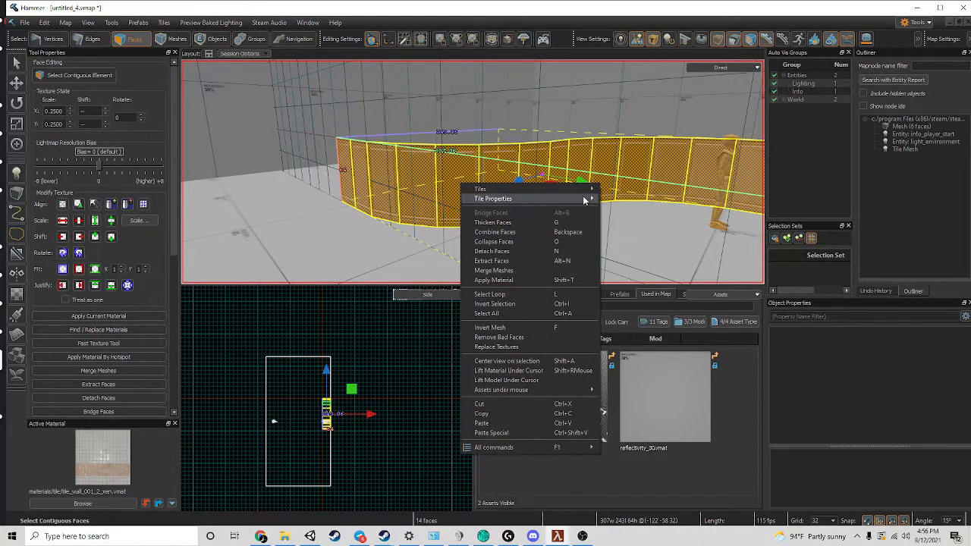
pyautogui.click(493, 198)
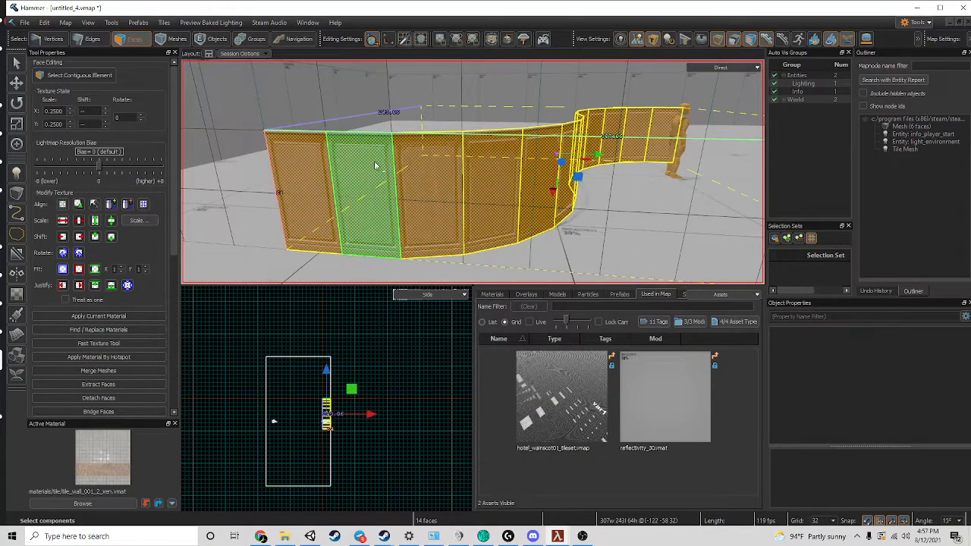
# Assign the wood_dark tile material set to the wall's tiled faces
pyautogui.rightClick(376, 165)
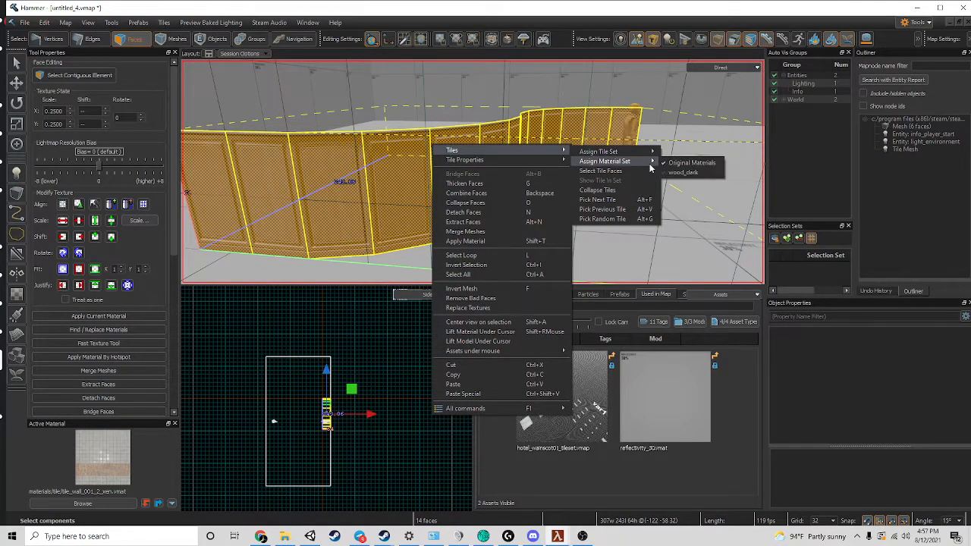
pyautogui.click(692, 163)
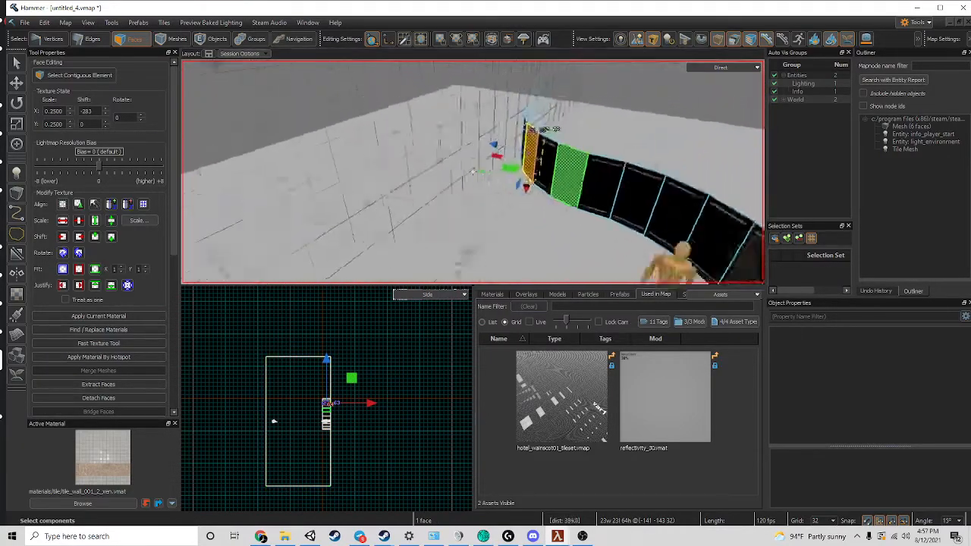
# Set the viewport to Fullbright and select the wall's top edges for upward extrusion
pyautogui.click(734, 67)
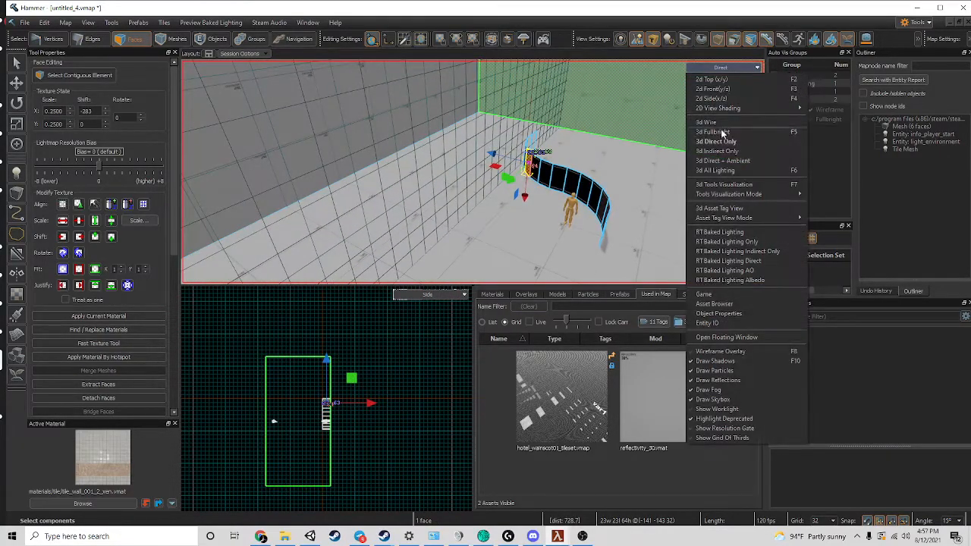
pyautogui.click(713, 132)
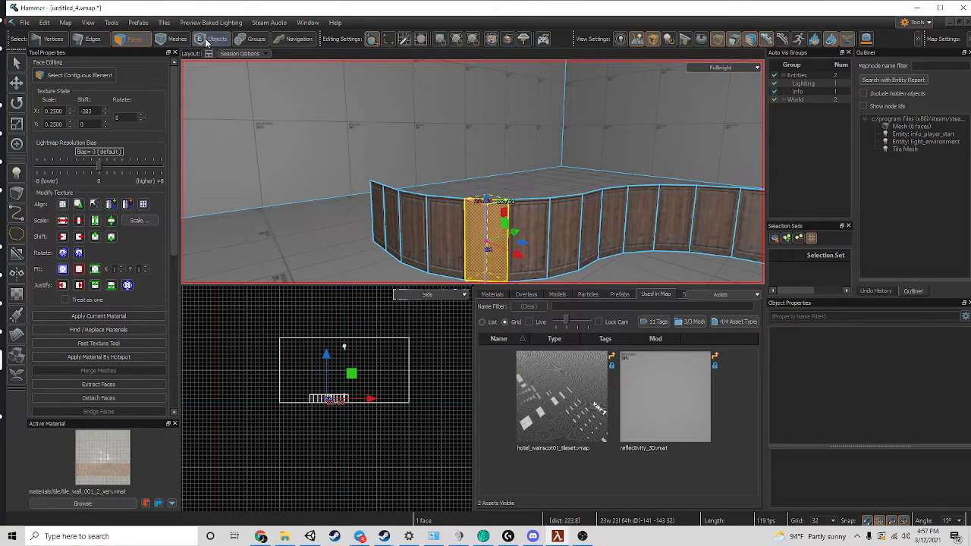
pyautogui.click(94, 40)
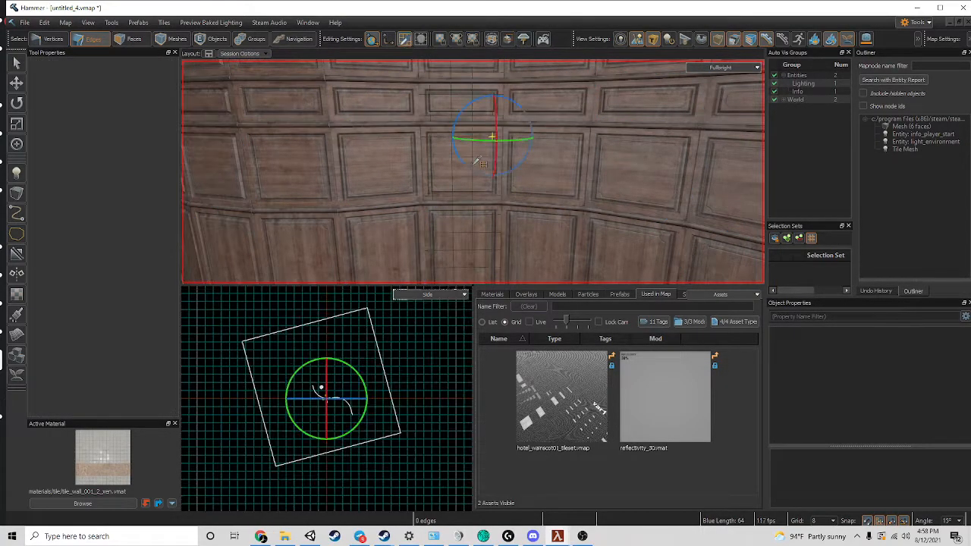
# Switch editing mode to revert the wall's tile preview to its plain material
pyautogui.click(133, 40)
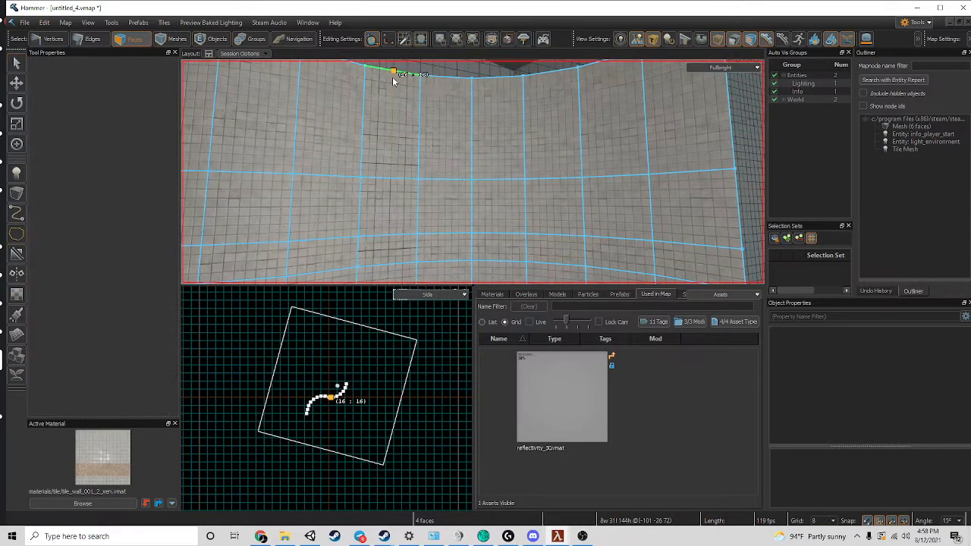
# Add a horizontal Cut across the curved wall, then bring up Tiles options on the selected faces
pyautogui.click(389, 250)
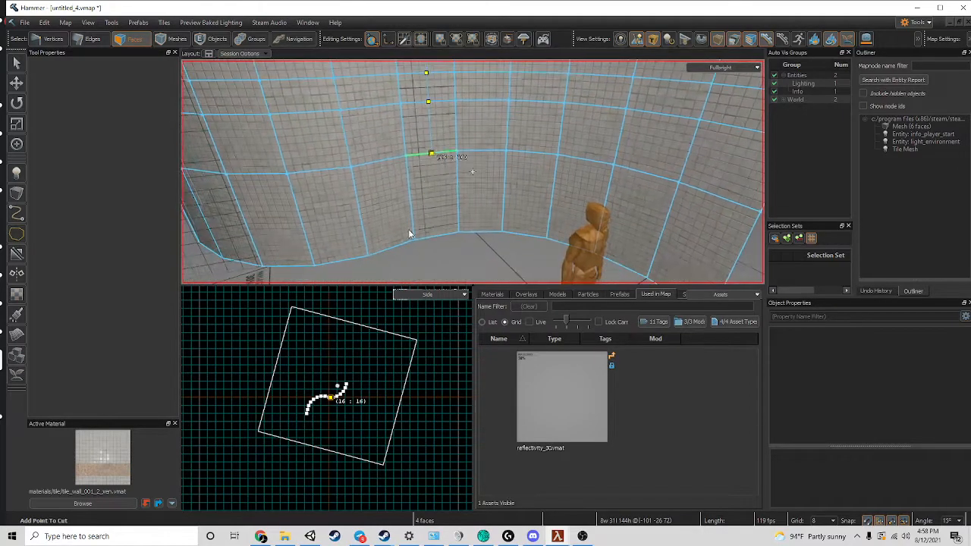
pyautogui.click(430, 124)
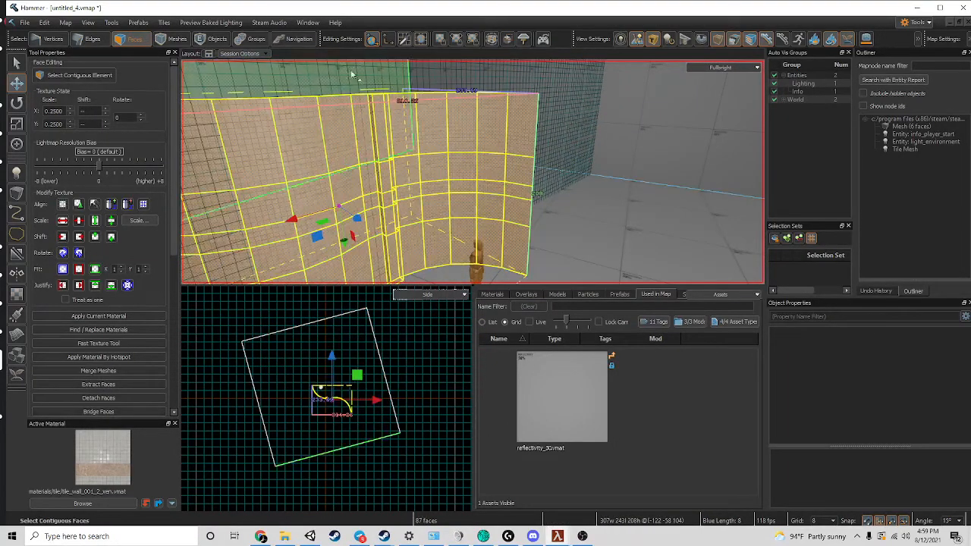
pyautogui.rightClick(410, 123)
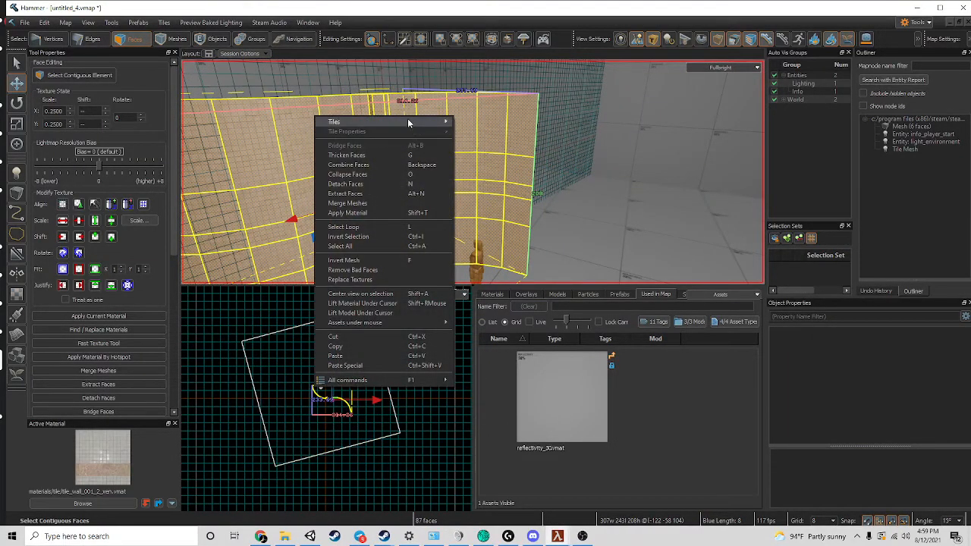